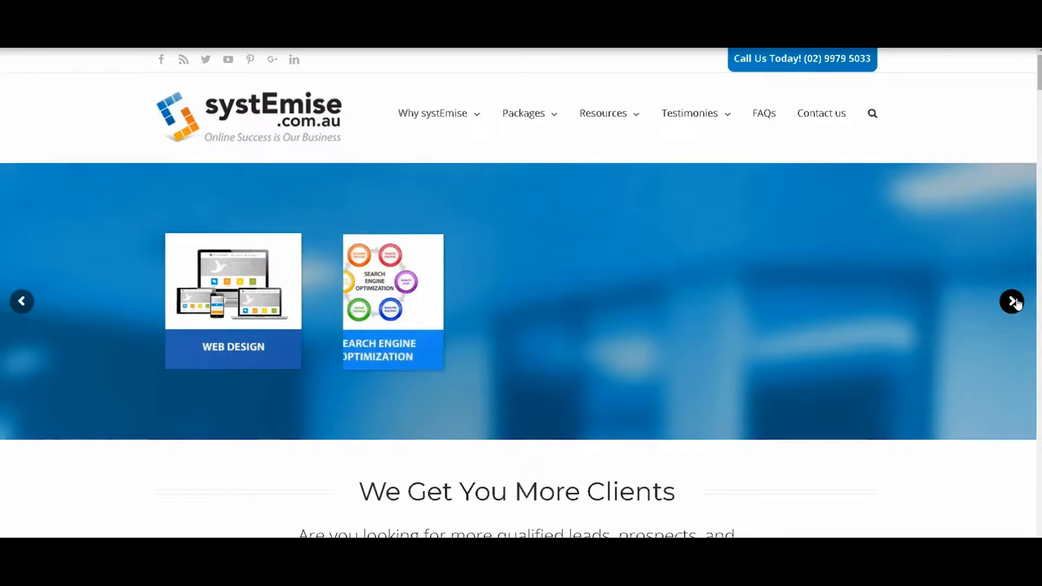
Advance the homepage services slider twice to show Web Design, SEO and Social Media Marketing cards.
left_click(1011, 301)
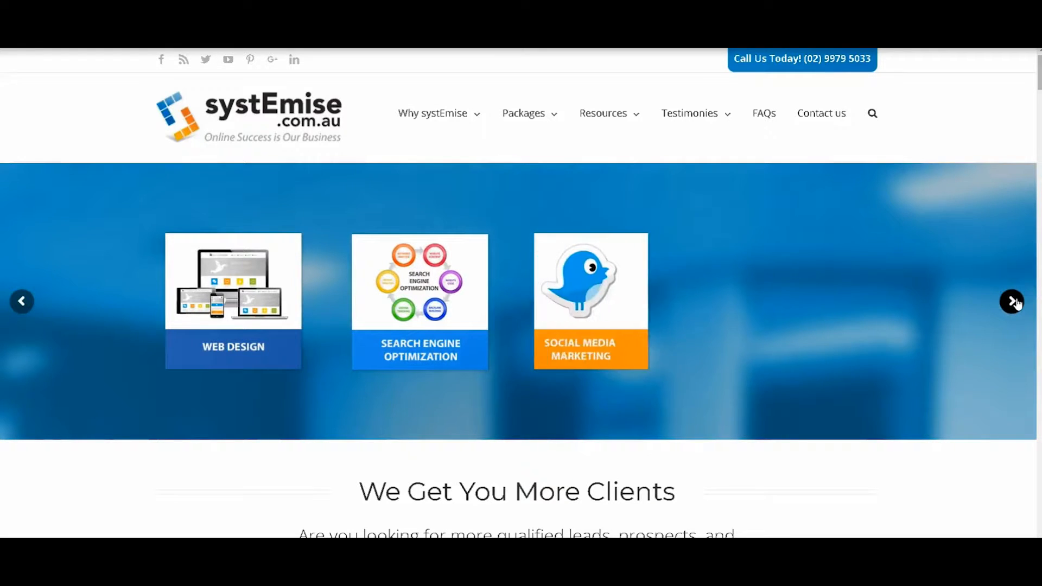
left_click(1012, 301)
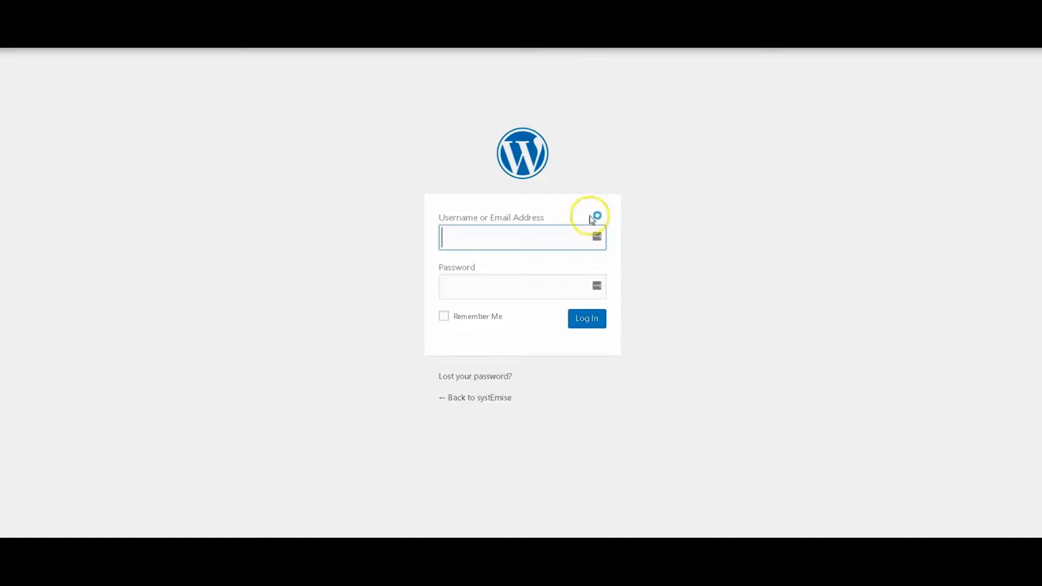
Log in to the systEmise WordPress admin as user Angie.
type("Angie")
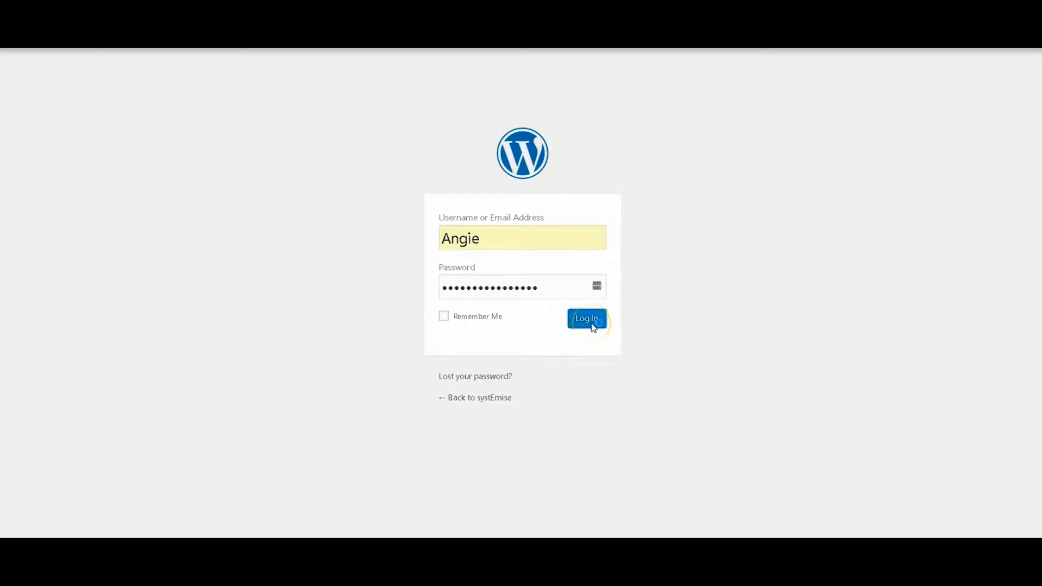
left_click(585, 319)
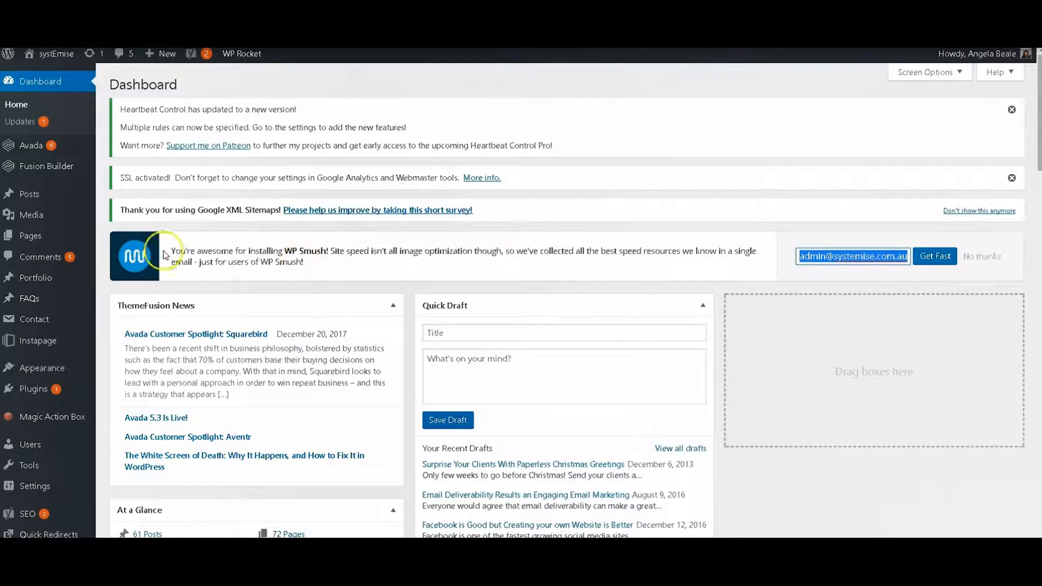
mouse_move(28, 193)
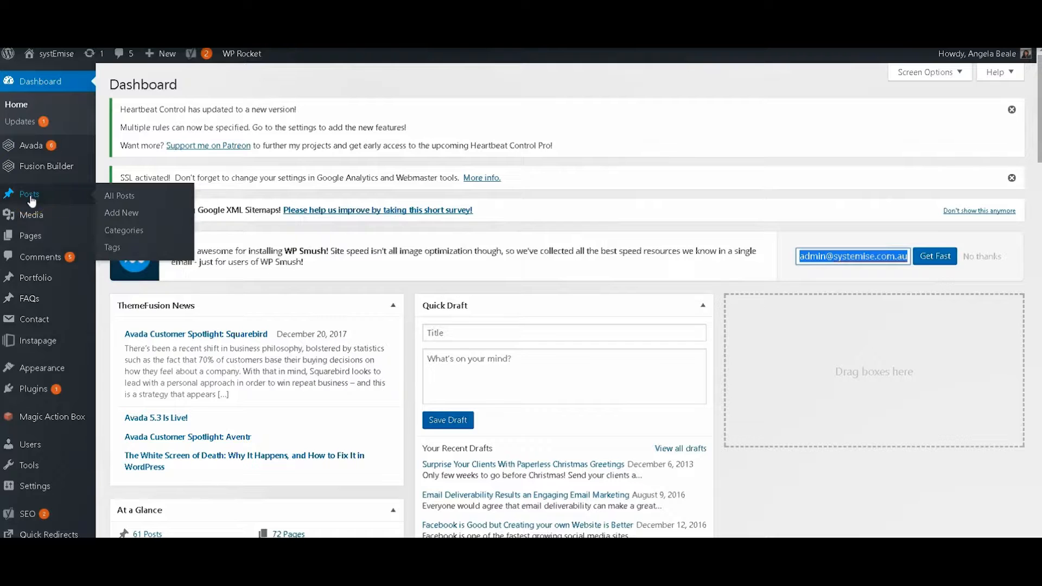
mouse_move(121, 213)
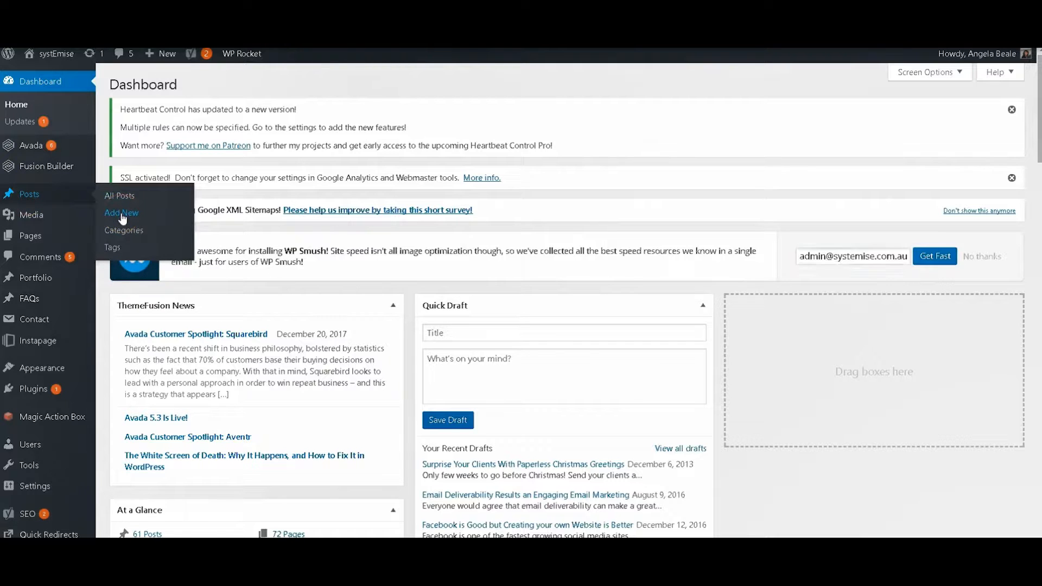
Start a new blog post via Posts > Add New.
left_click(121, 212)
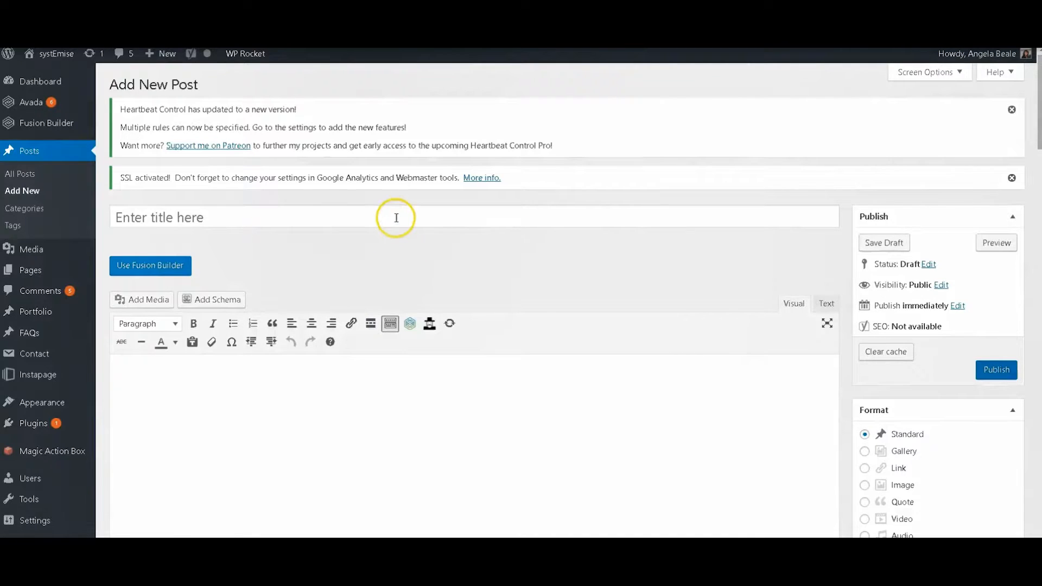
Title the post '2018 SEO Trends: How to Improve Website Visibility in Search Engines' and add its body text.
type("2018 SEO Trends: How to Improve Website Visibility in Search Engines")
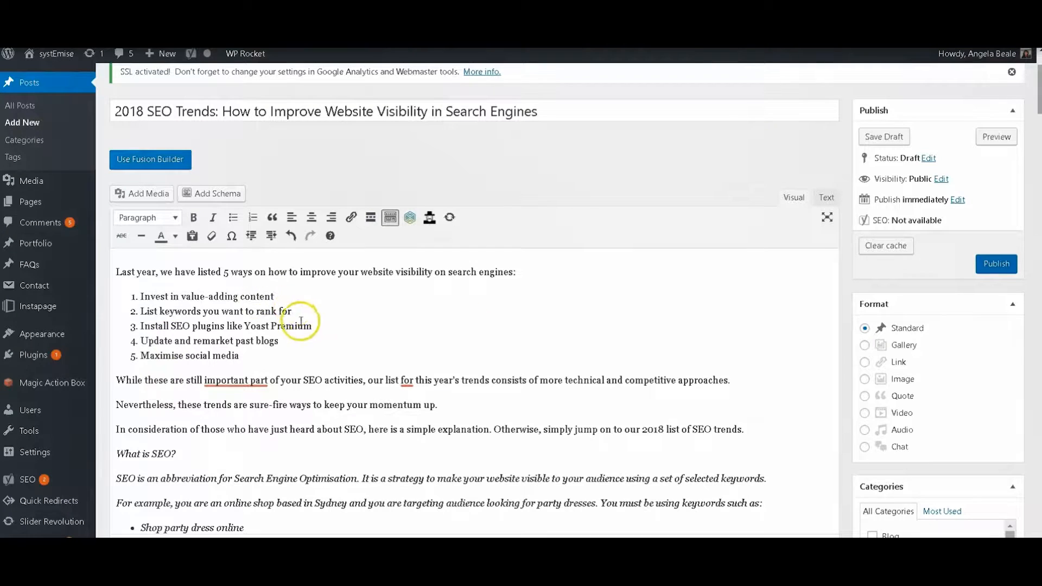
double_click(277, 325)
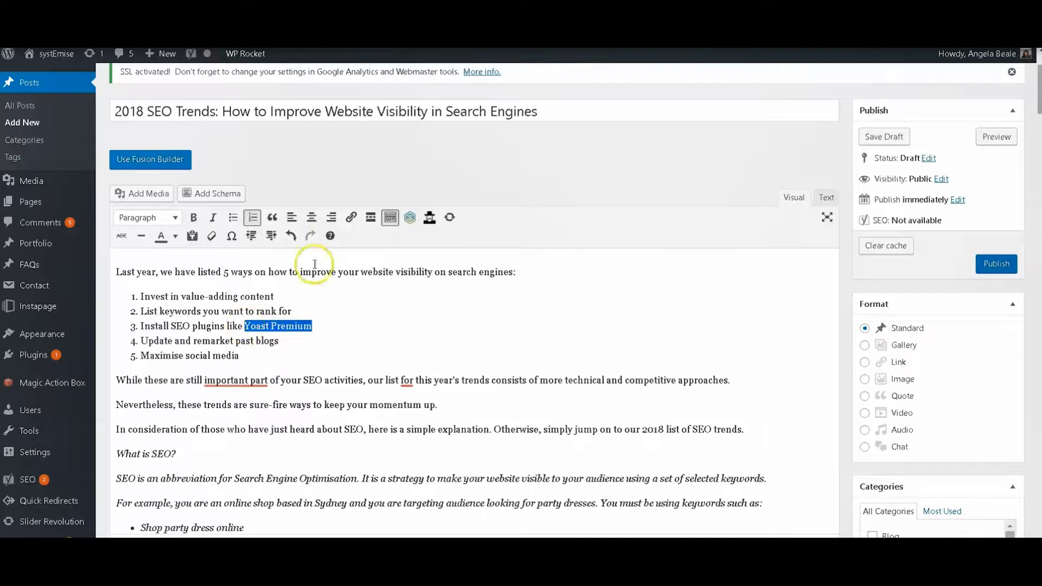
left_click(351, 218)
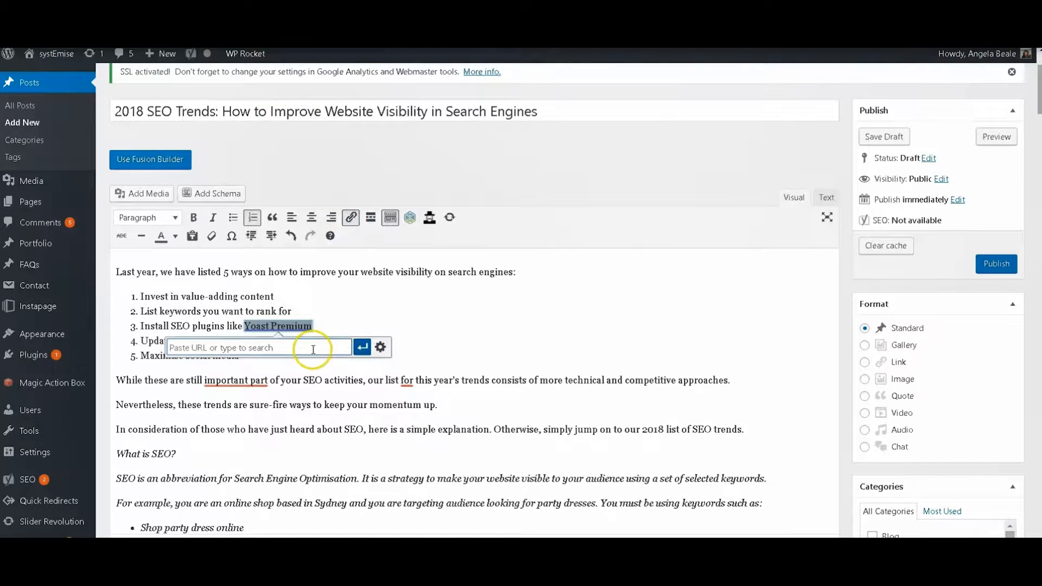
type("www.youtube.com/watch?v=GOnluIEAfw0&t=24s")
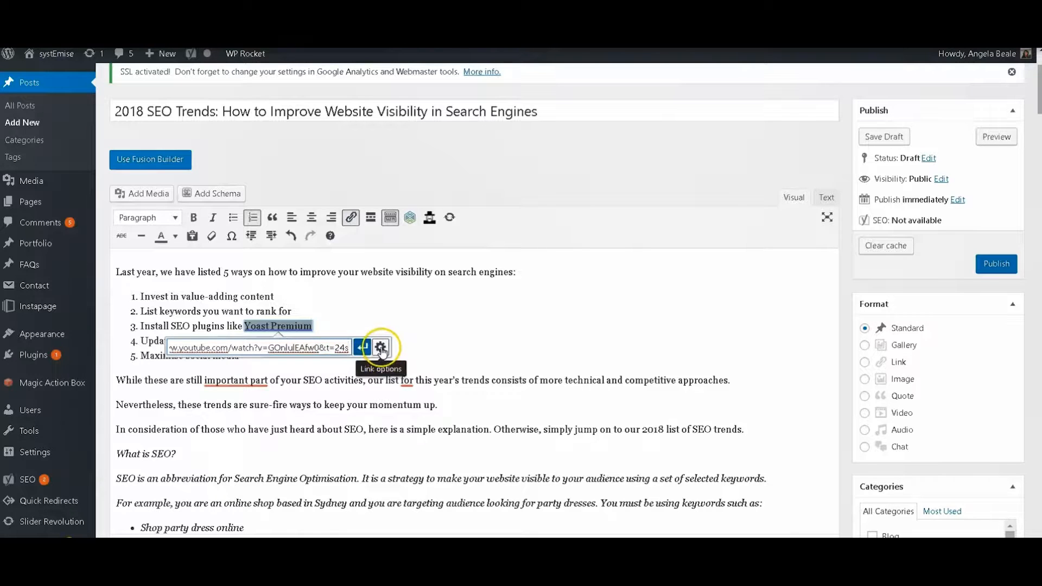
left_click(380, 348)
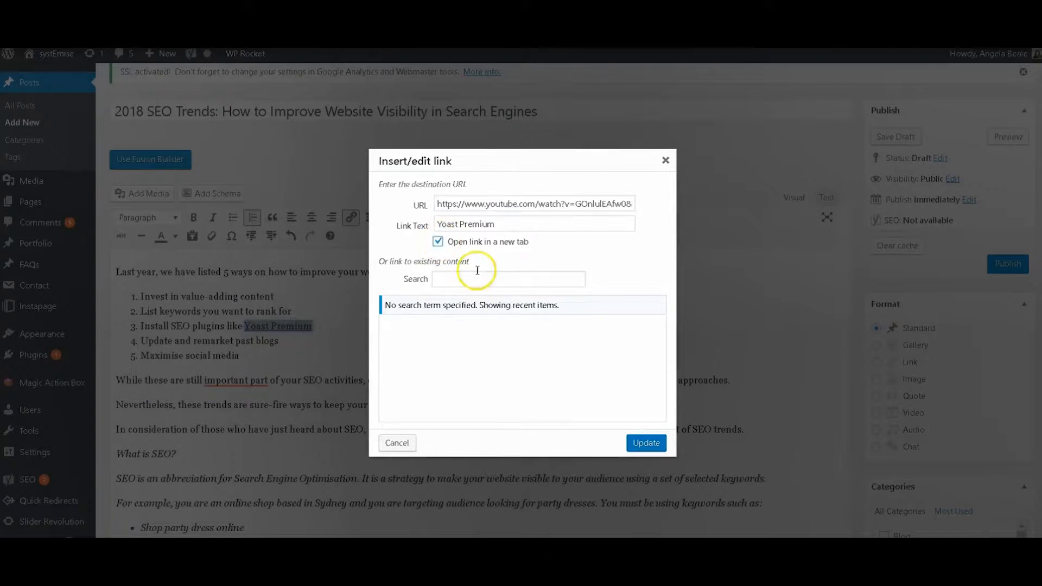
left_click(645, 443)
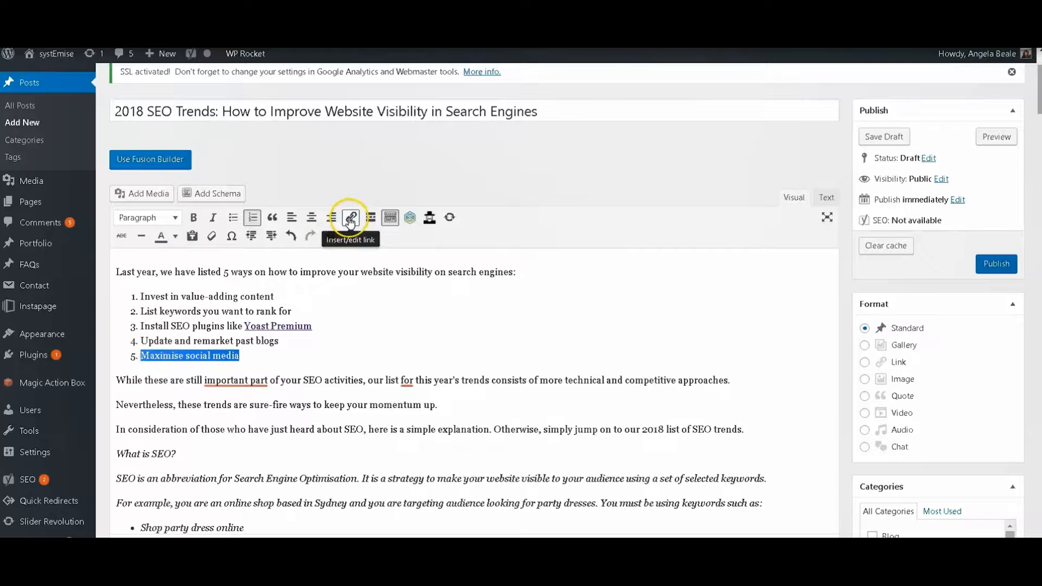
Link 'Maximise social media' to the systEmise blog article, opening in a new tab.
left_click(350, 217)
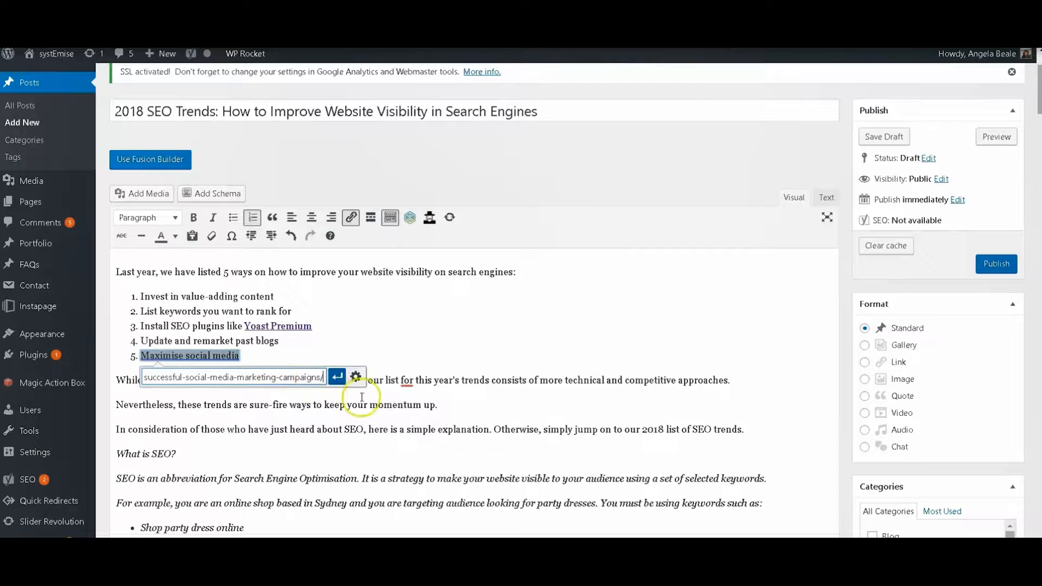
left_click(356, 377)
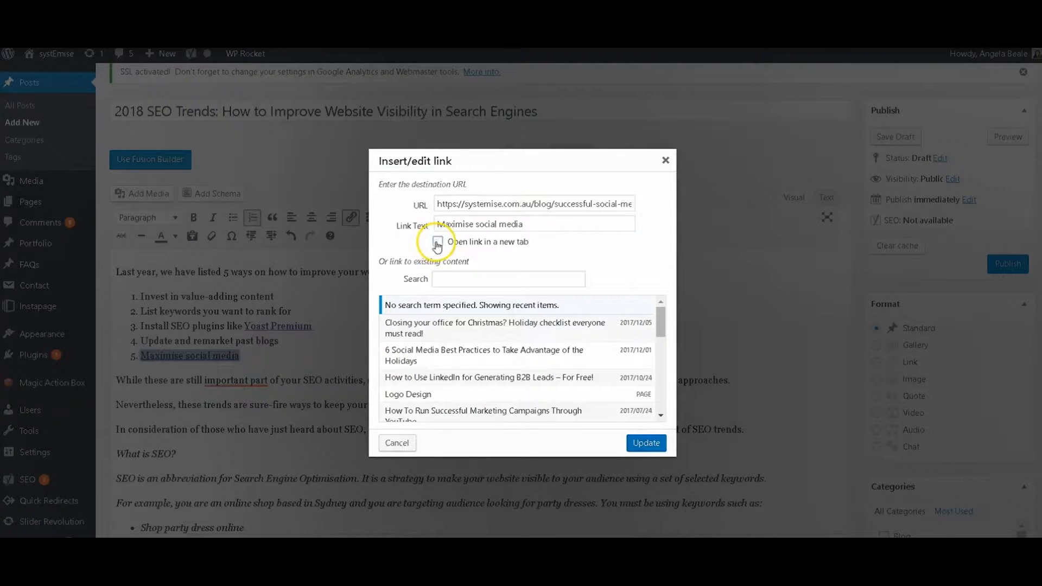
left_click(643, 443)
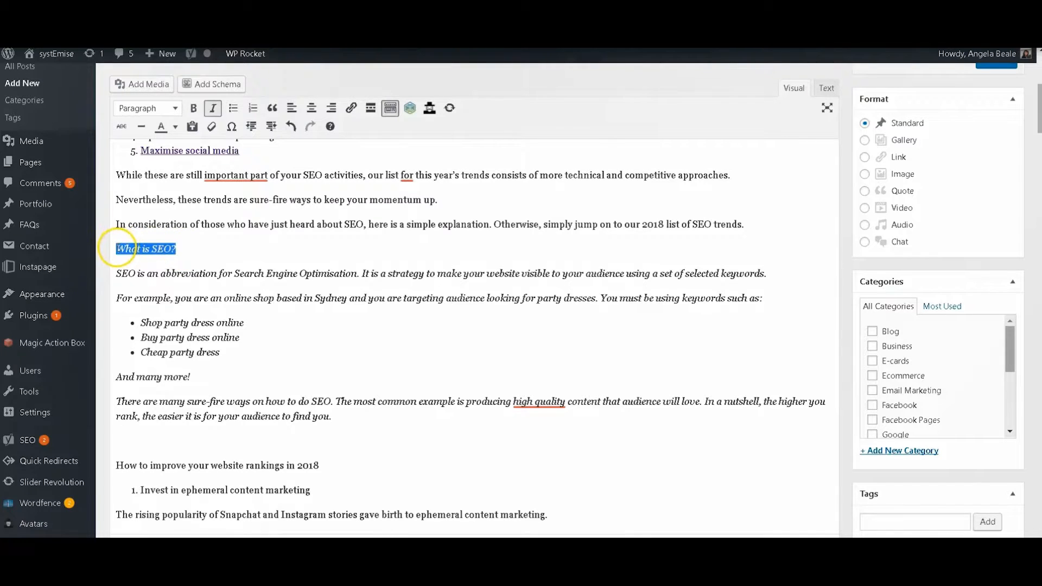
Style 'What is SEO?' as Heading 2 and blockquote its explanatory section.
left_click(175, 107)
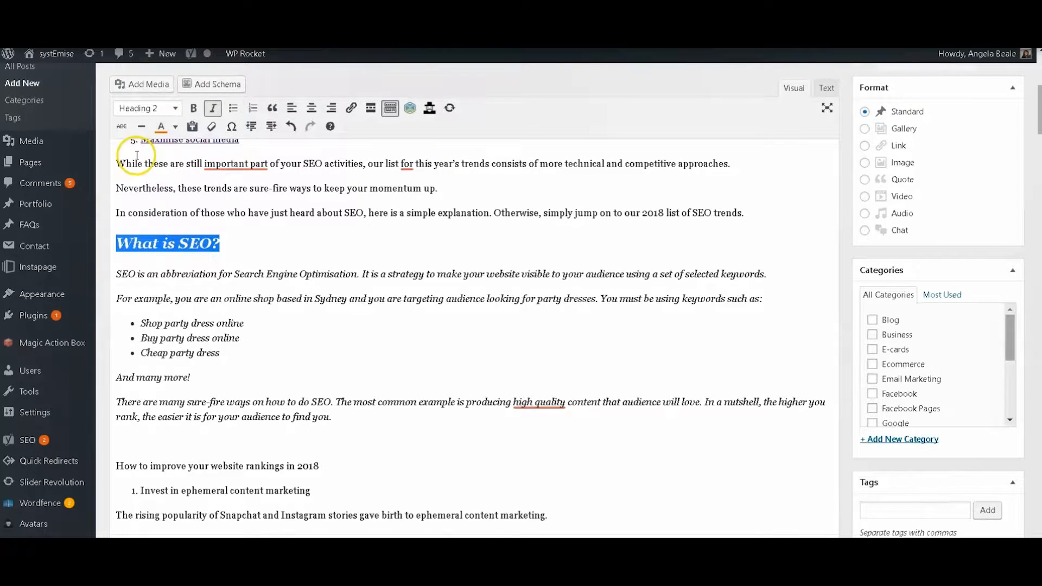
left_click(300, 417)
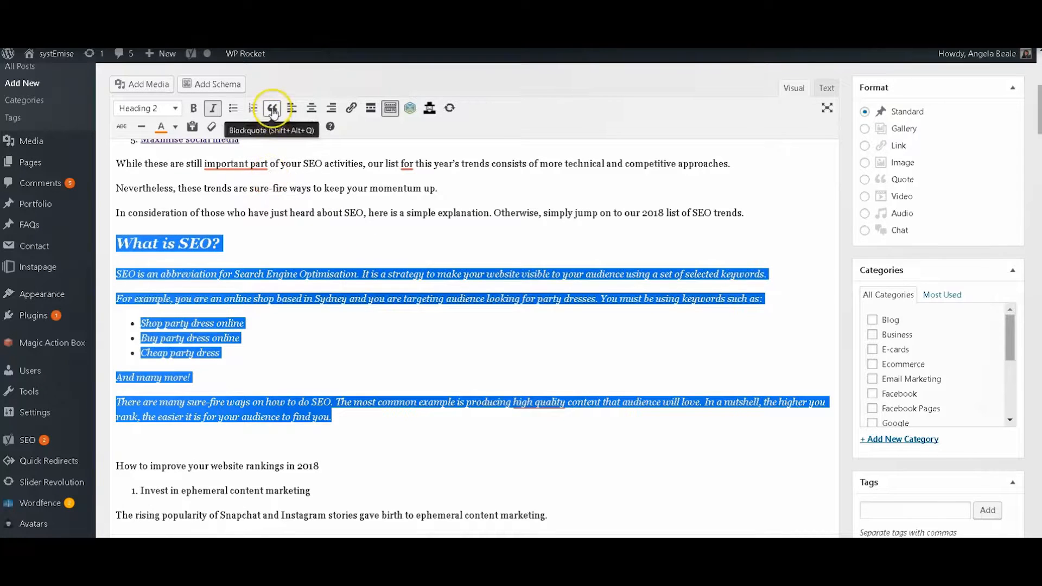
left_click(271, 108)
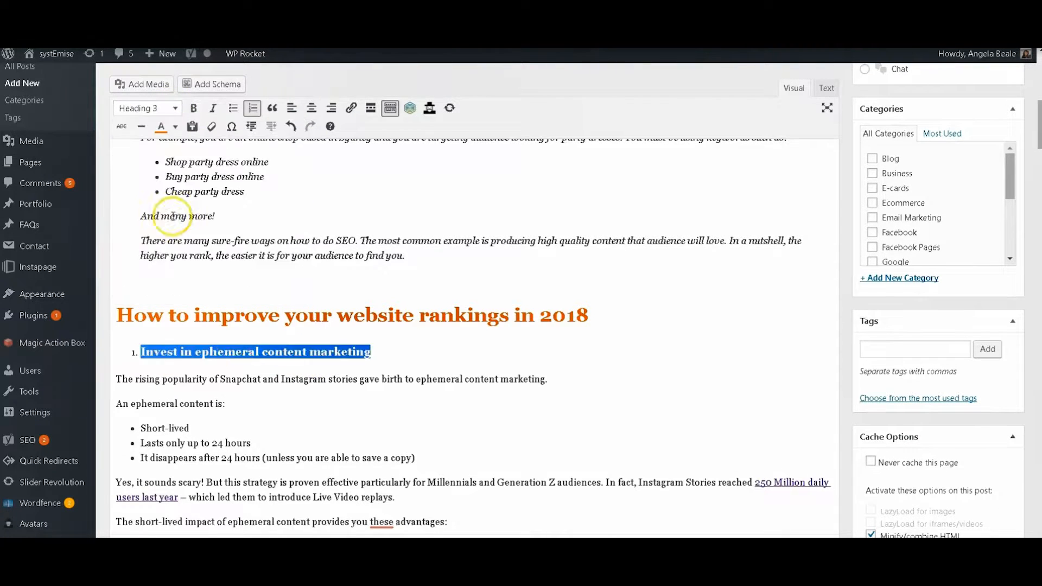
Restyle numbered trend titles such as Structuring rich snippets as Heading 3 sub-headings.
scroll("down", 3)
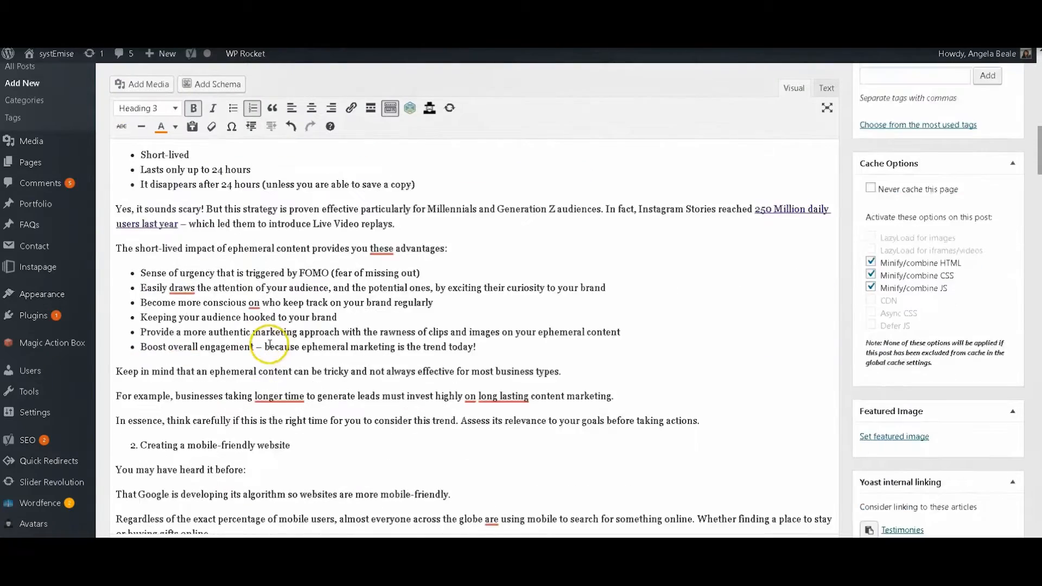
left_click(146, 108)
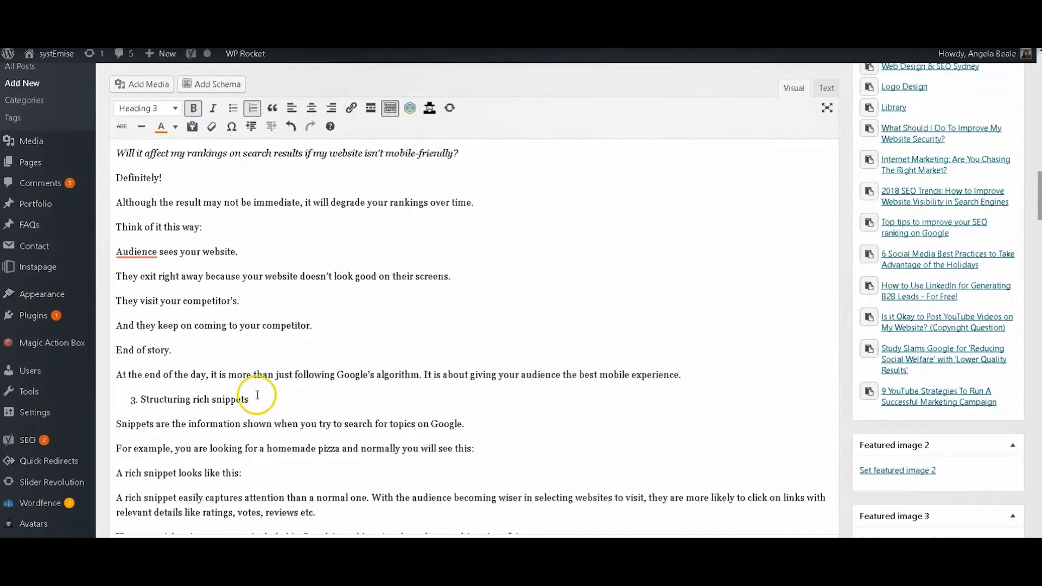
left_click(144, 107)
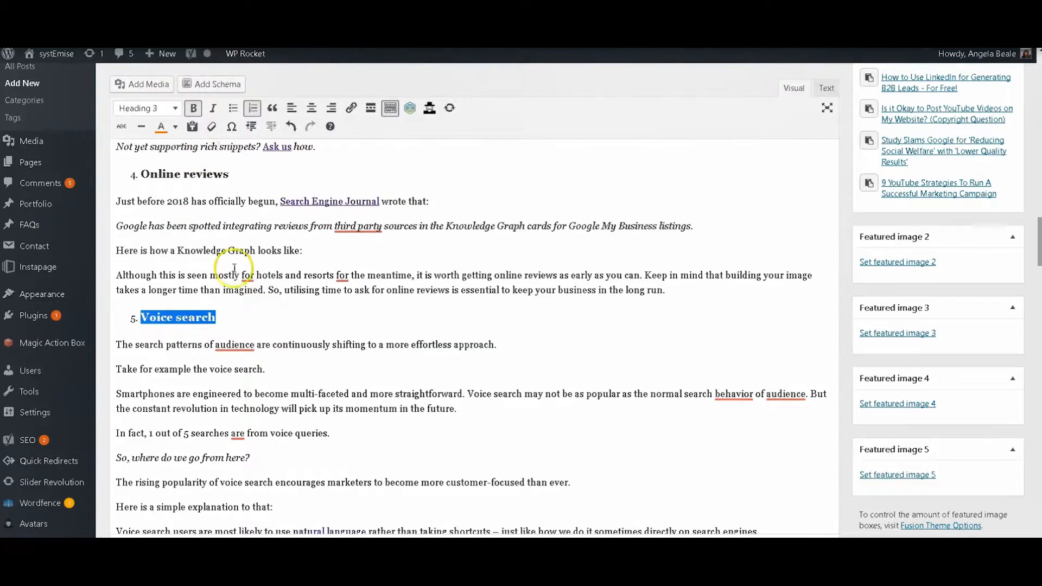
scroll("down", 3)
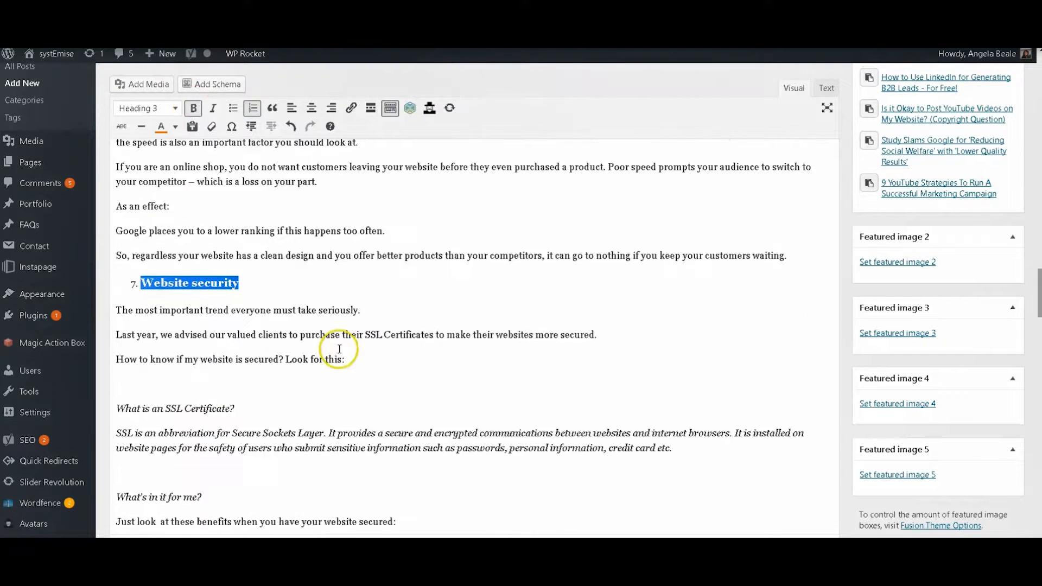
left_click(146, 108)
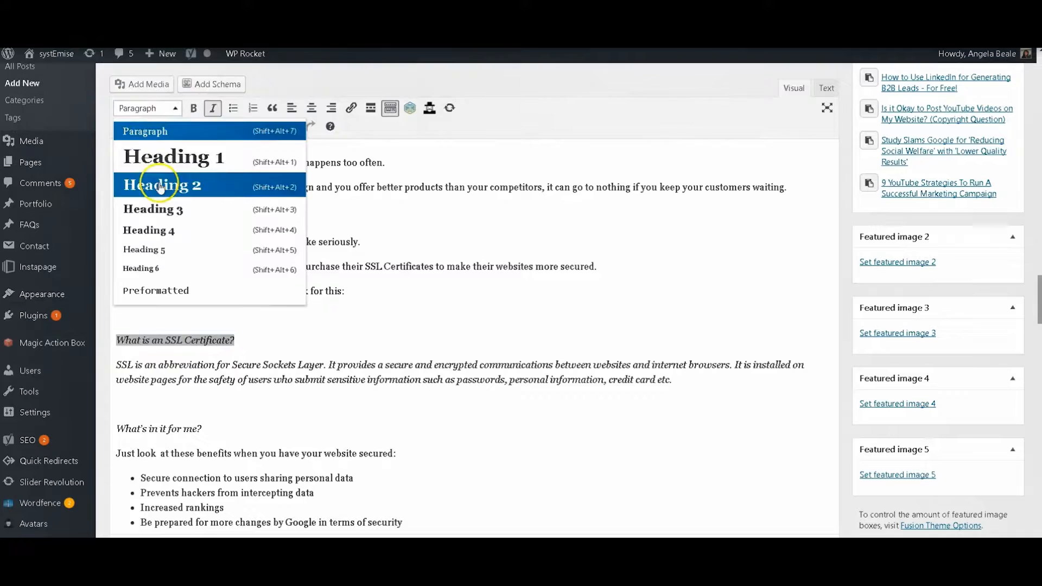
Style 'What is an SSL Certificate?' as Heading 2 and blockquote its explanation.
left_click(163, 186)
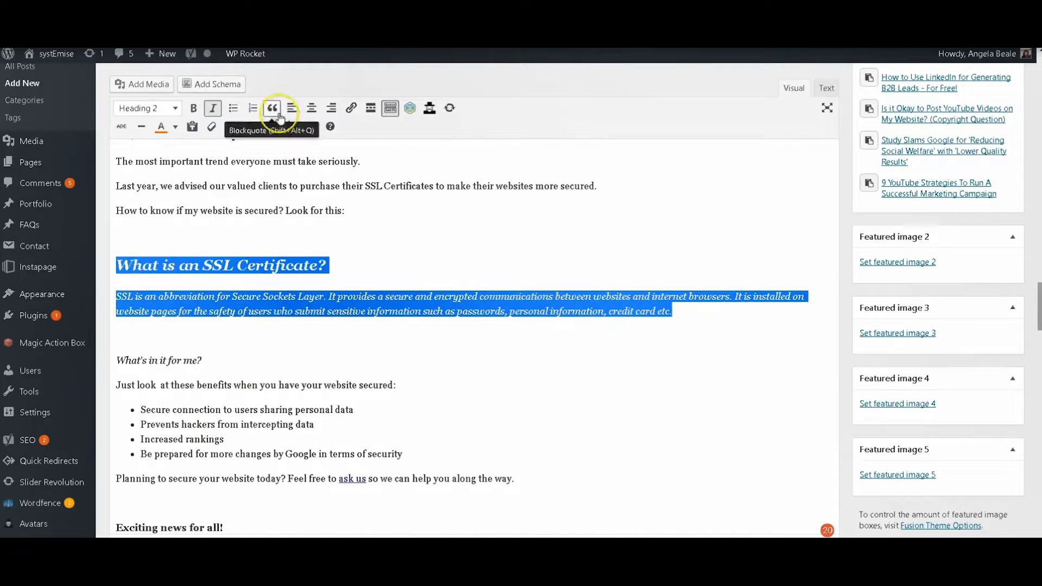
left_click(272, 107)
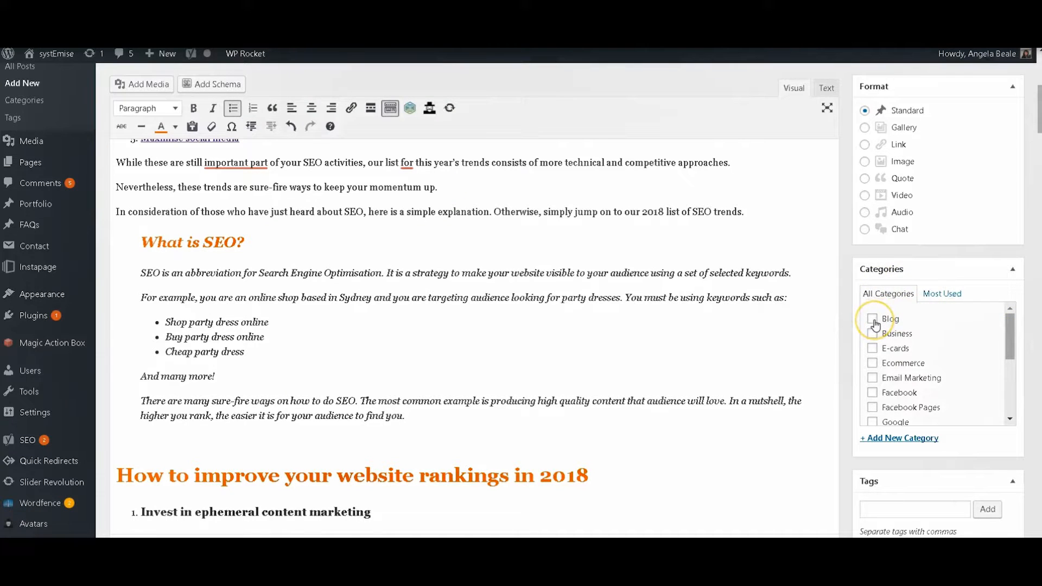
left_click(872, 320)
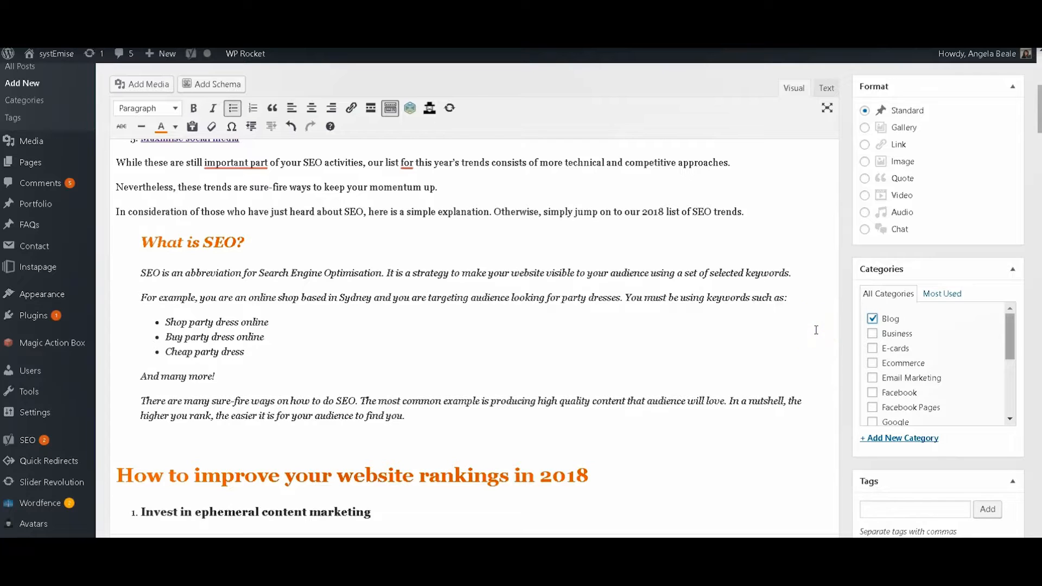
scroll("down", 3)
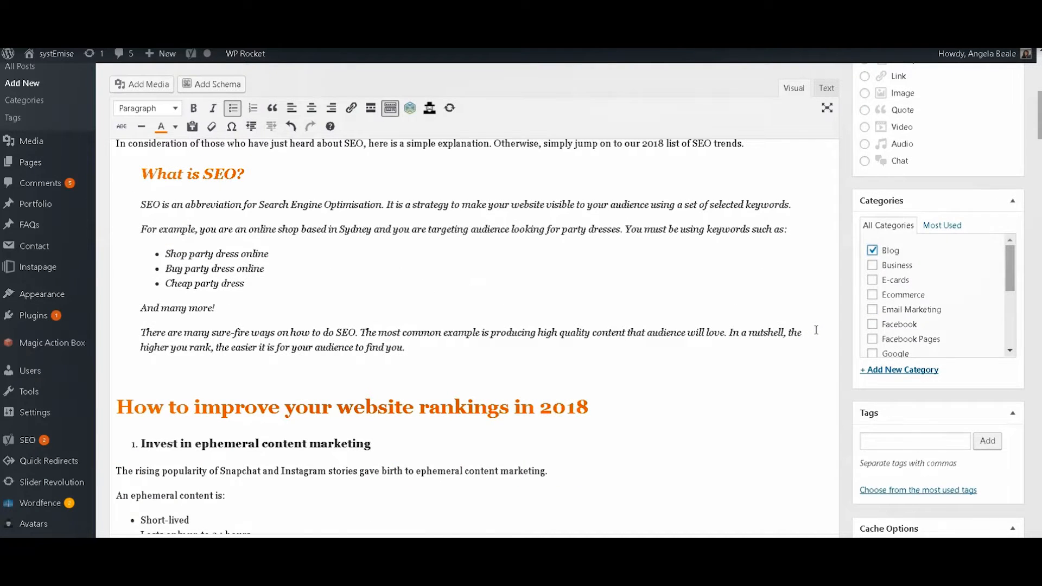
scroll("down", 3)
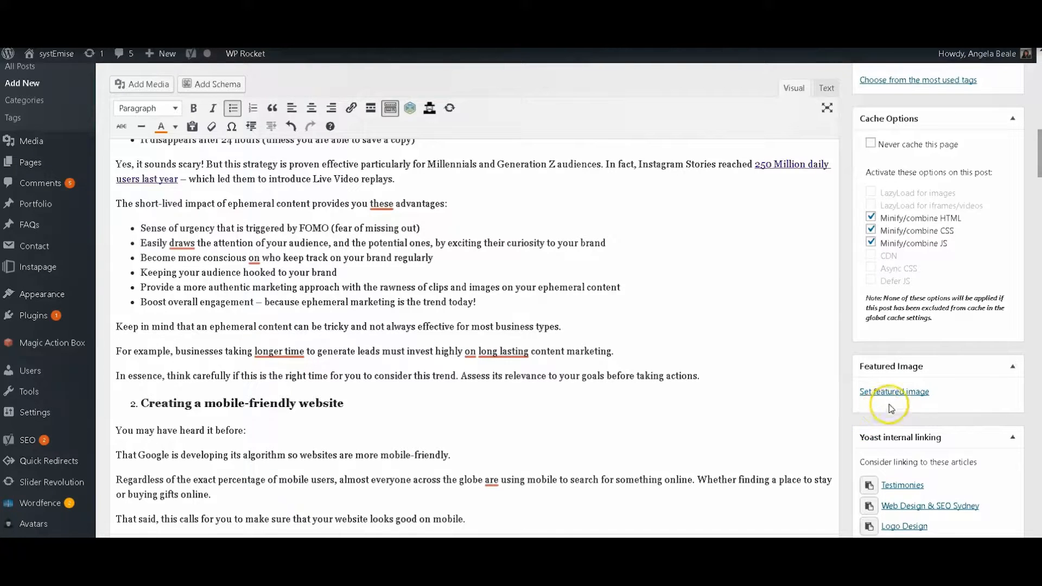
Set SEO-trends-2018.jpg from the Media Library, with its alt text, as the featured image.
left_click(893, 392)
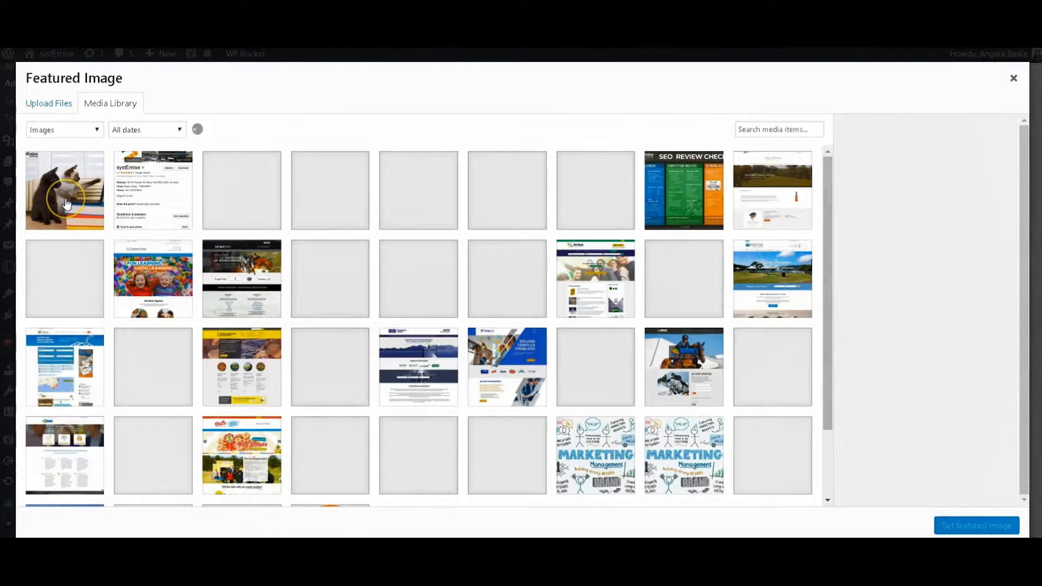
left_click(64, 189)
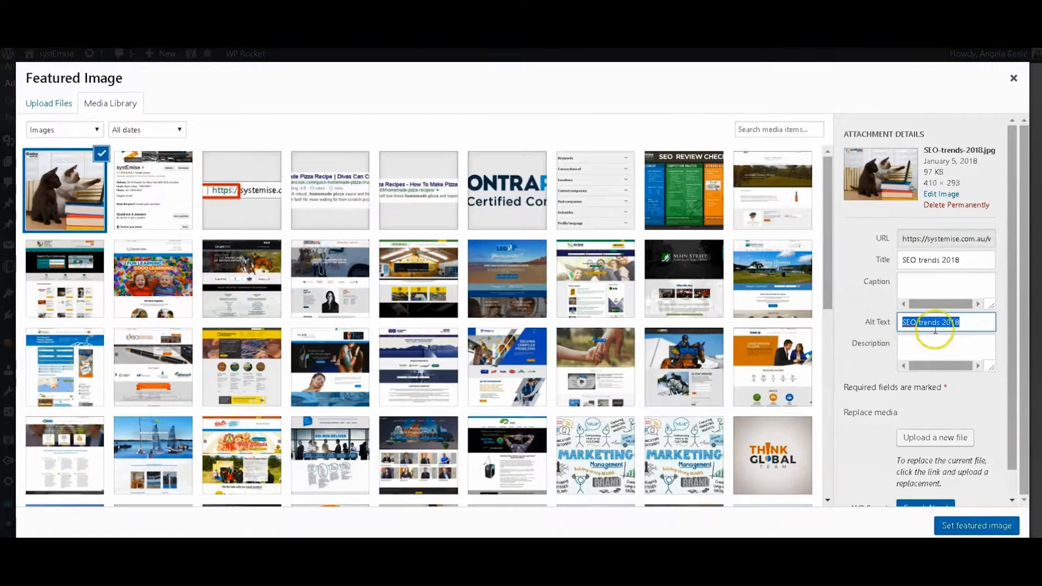
left_click(964, 323)
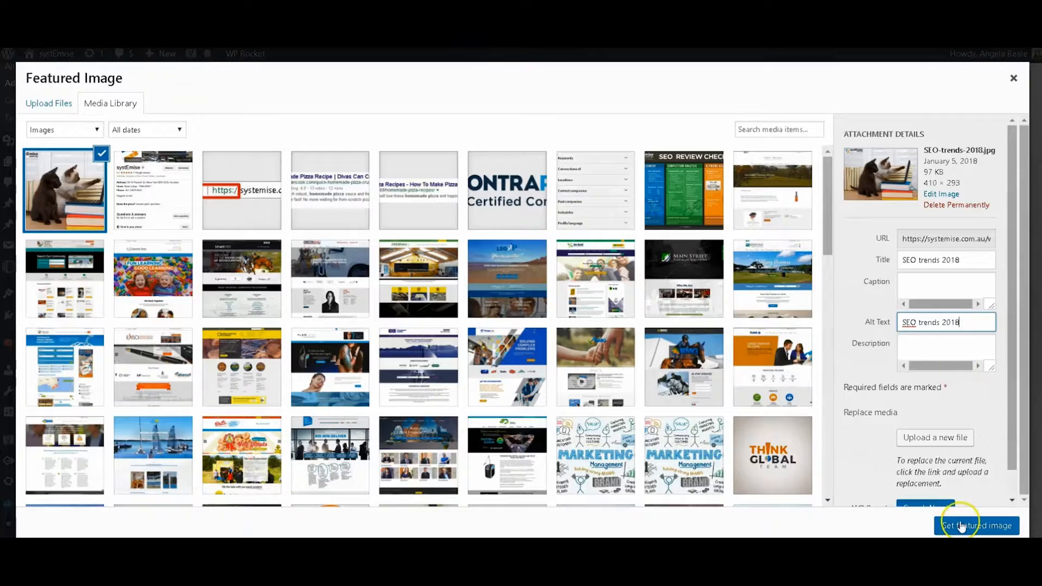
left_click(976, 525)
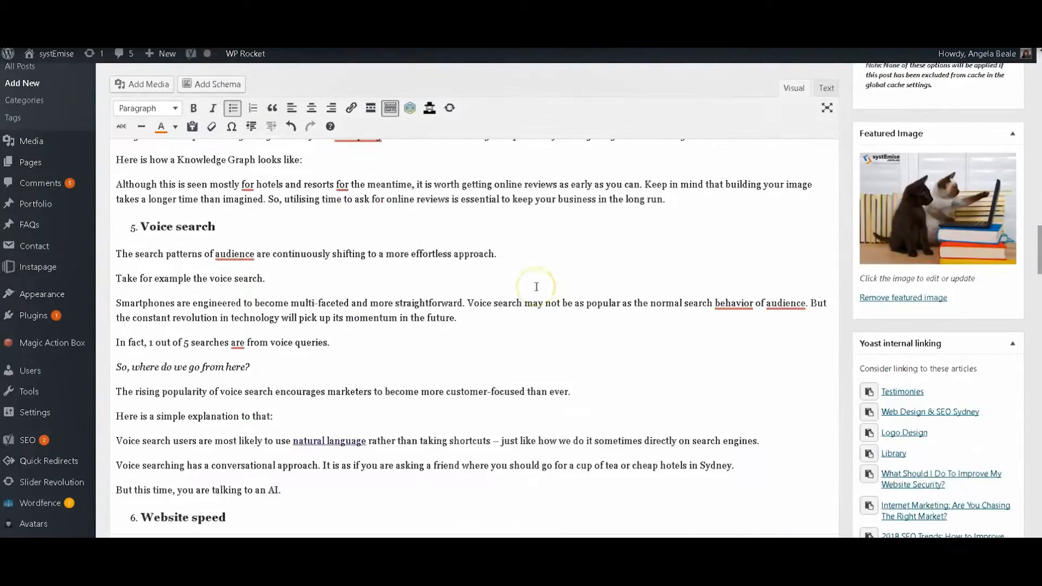
scroll("down", 3)
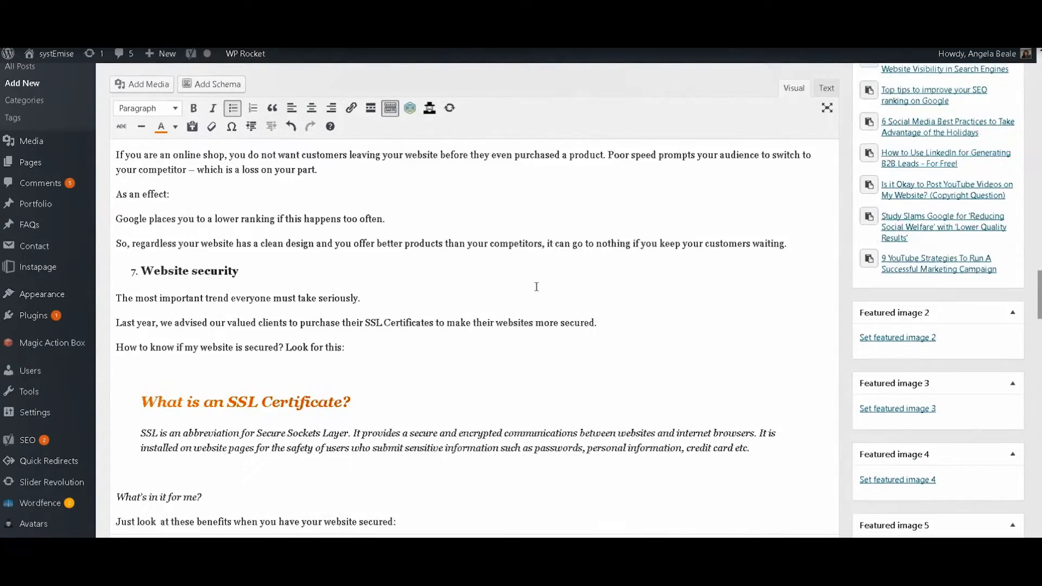
scroll("down", 3)
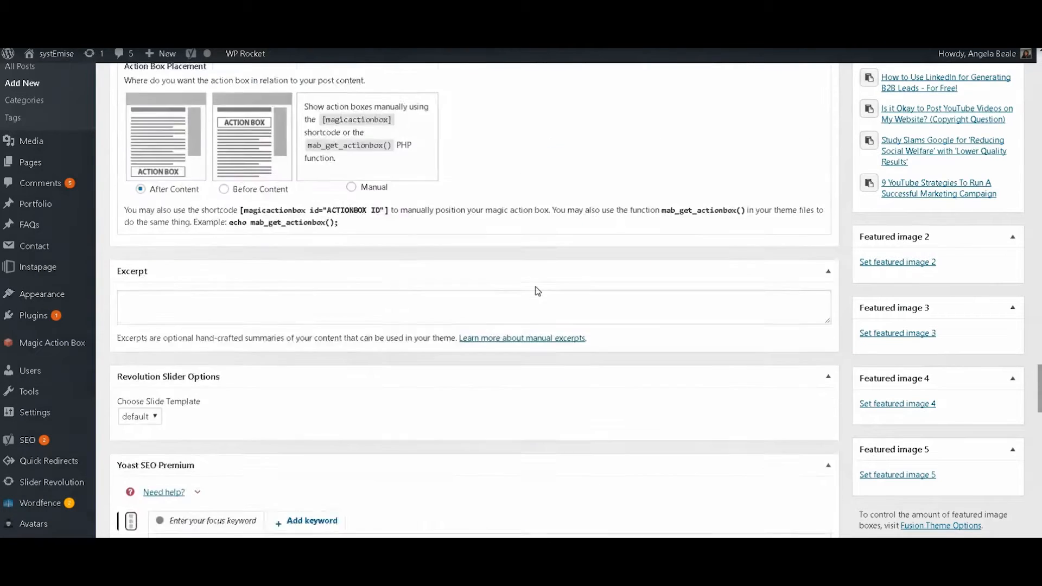
scroll("down", 3)
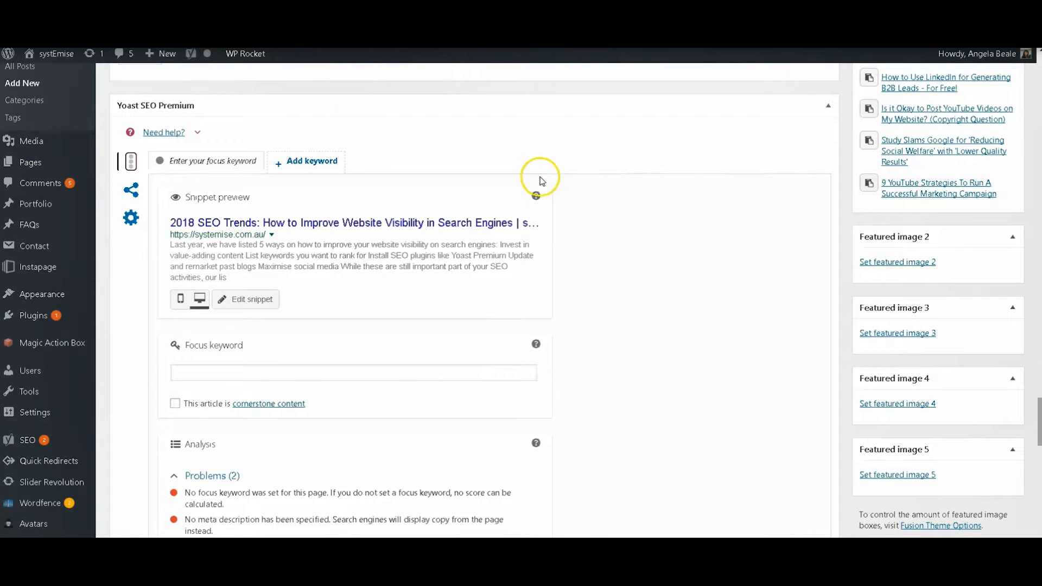
left_click(353, 372)
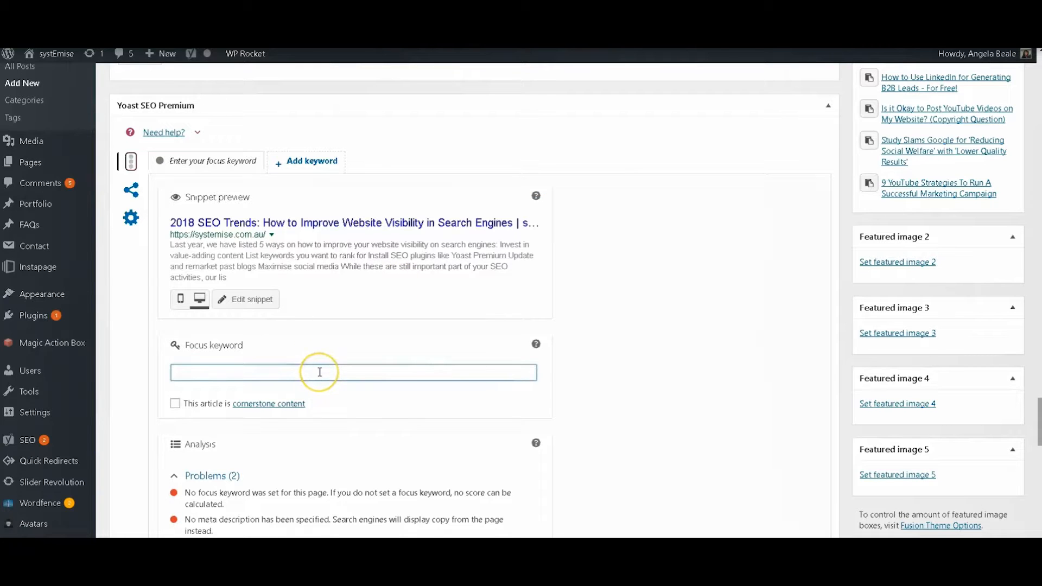
Set Yoast focus keyword 'how to improve website' and write the 'These 2018 SEO trends are sure-fire ways...' meta description.
type("how to improve website")
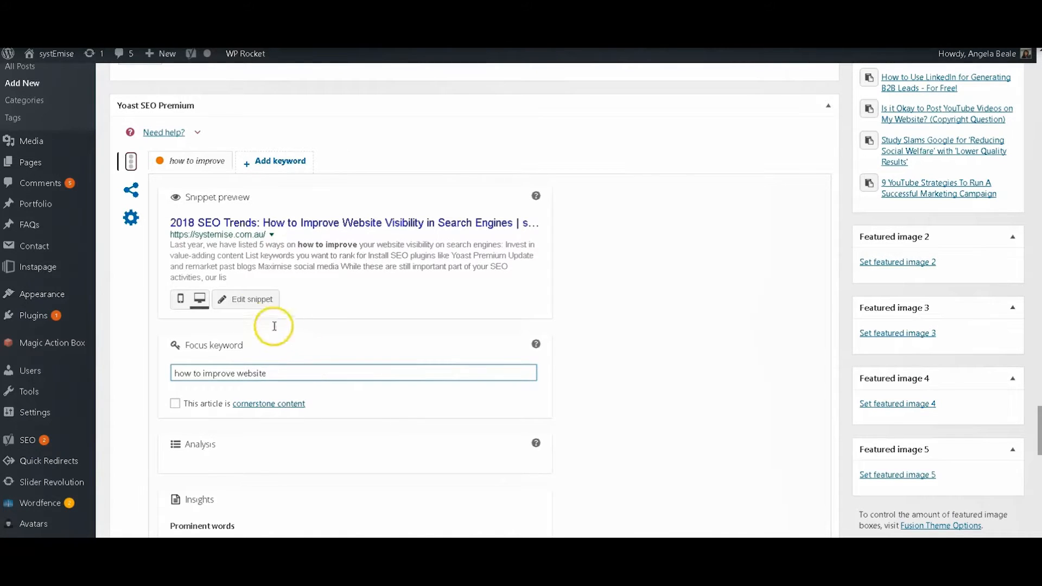
left_click(246, 300)
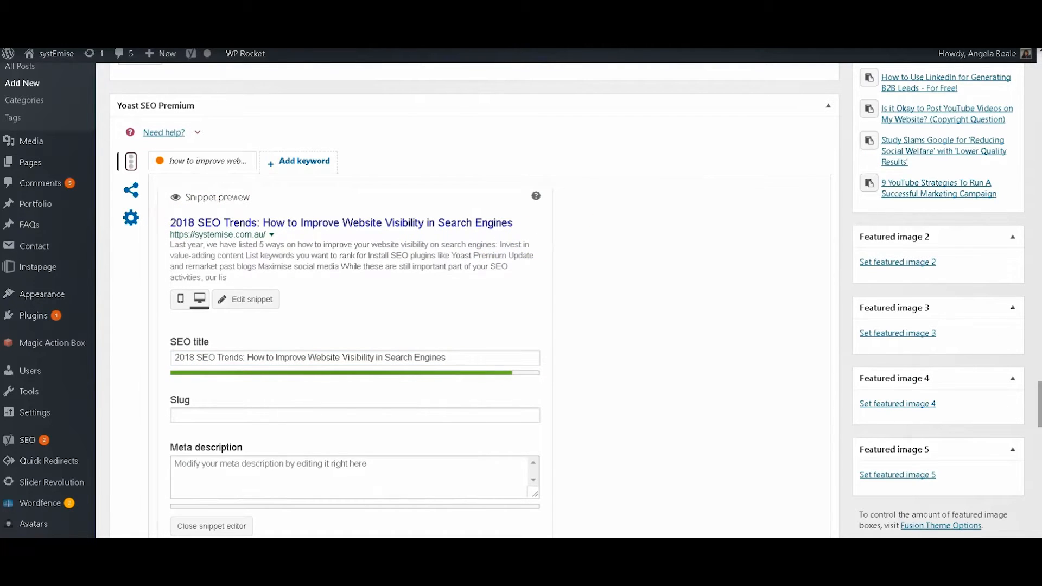
type("These 2018 SEO trends are sure-fire ways to boost your rankings! Read our blog to know more about these as we walk you through on how to improve website visibility in search engines.")
type("how-to-i")
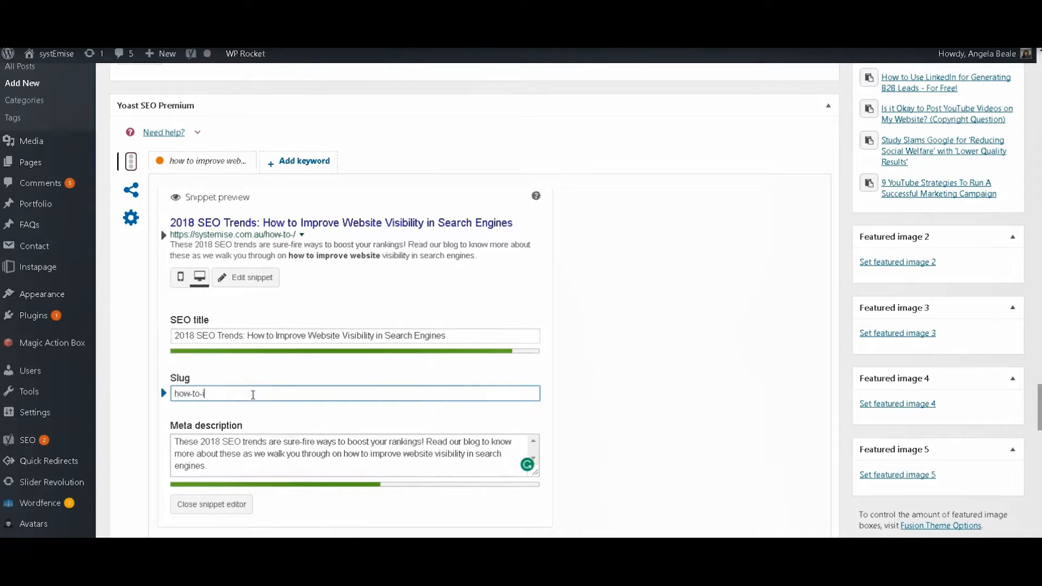
Enter the slug how-to-improve-website-visibility-search-engines in the Yoast snippet editor.
type("mprove-we")
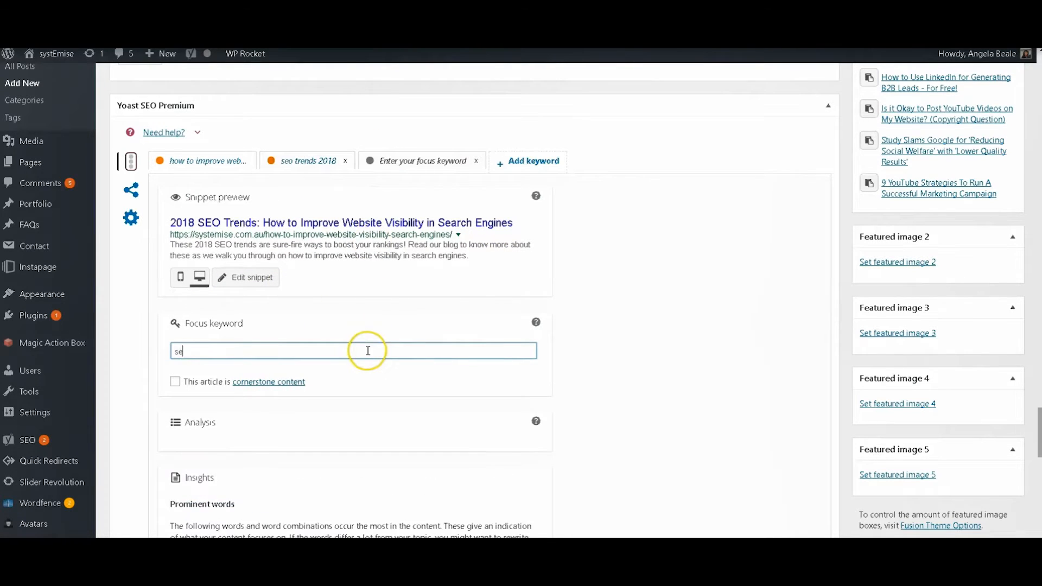
Add 'search engines' as a focus keyword and start another keyword 'systemi'.
type("search engines")
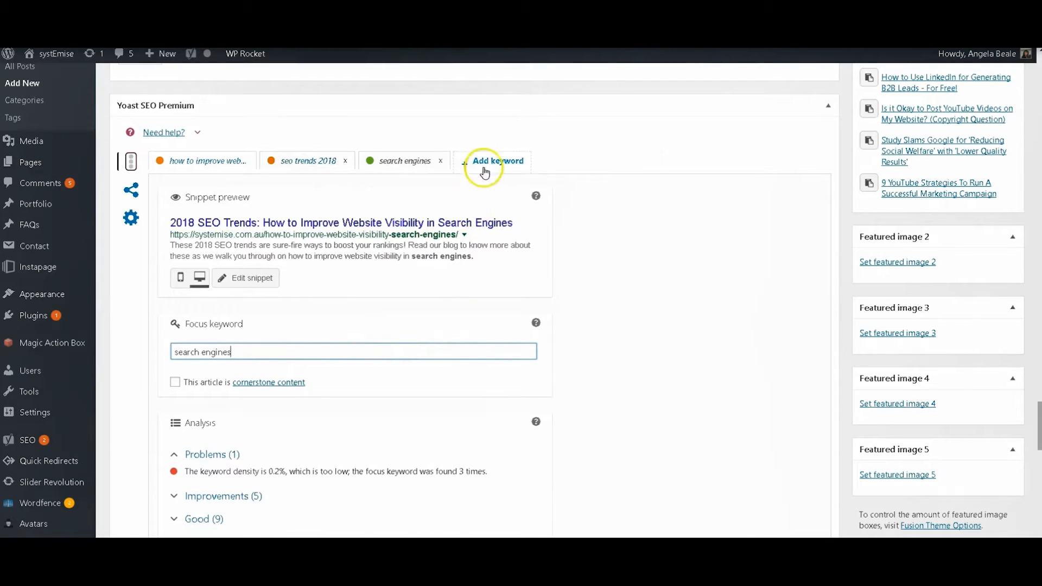
left_click(497, 161)
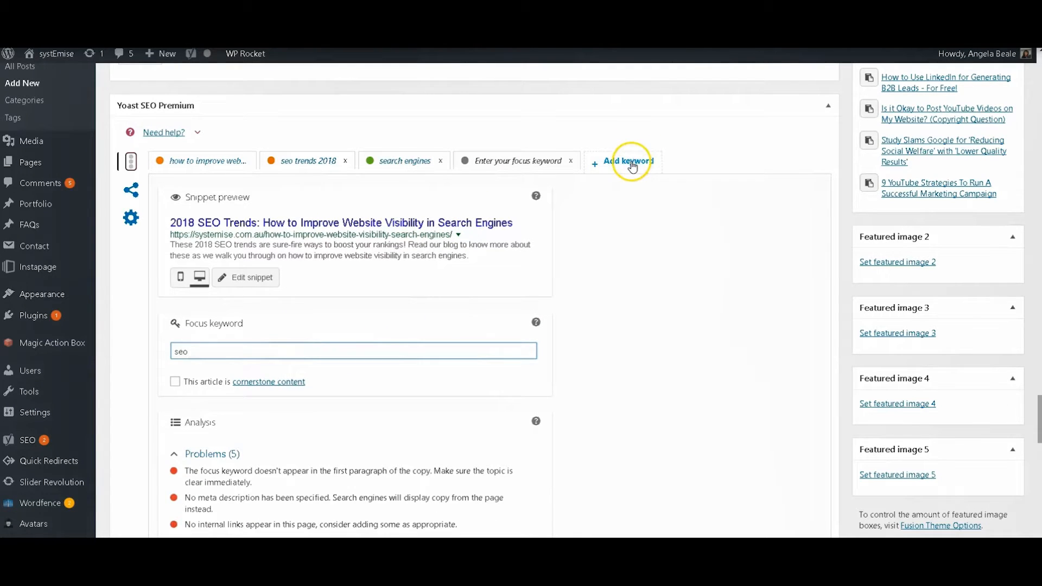
type("systemi")
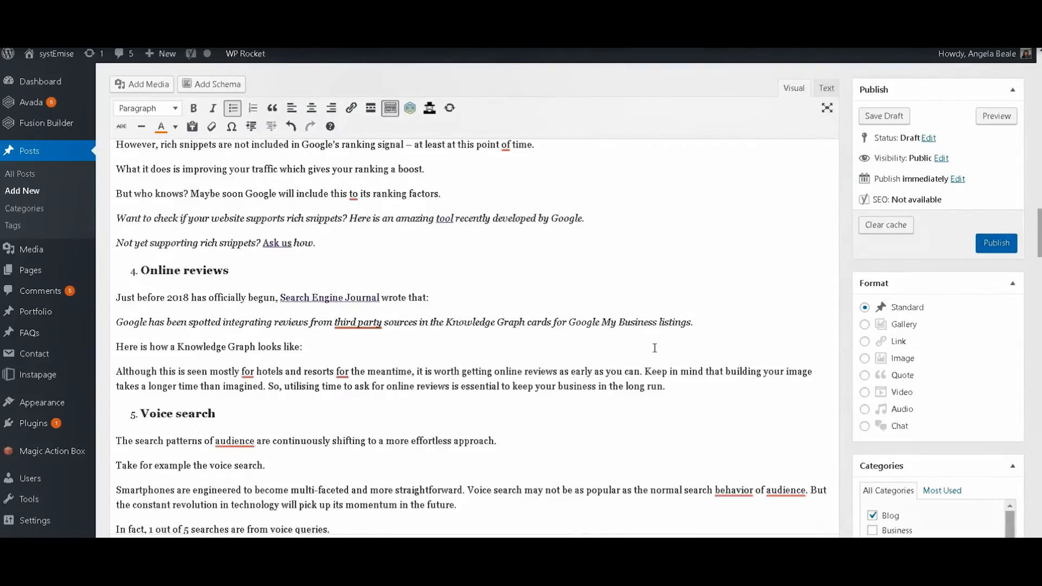
Preview the post as it appears on the systEmise site.
scroll("down", 3)
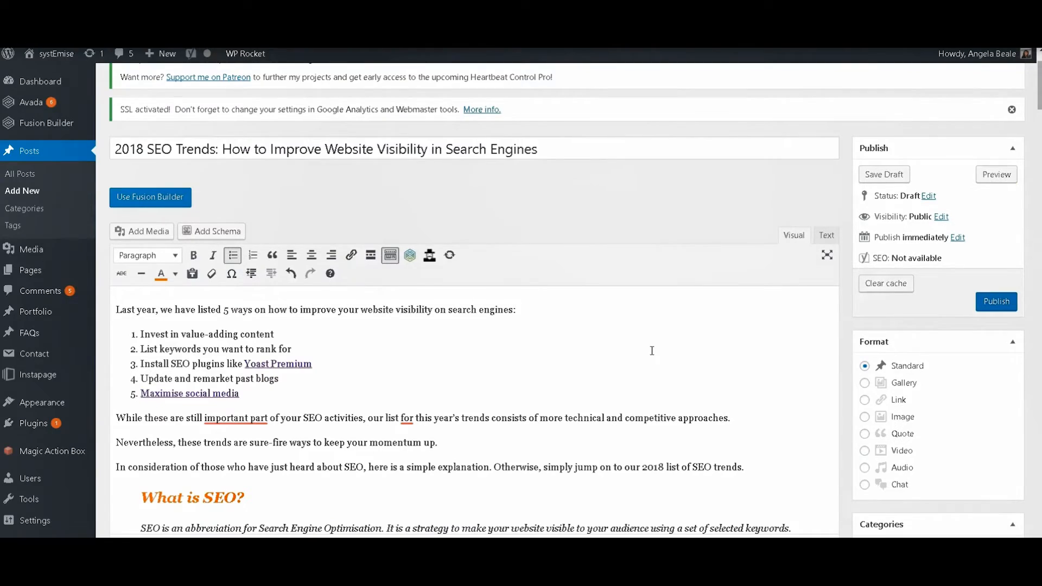
left_click(996, 174)
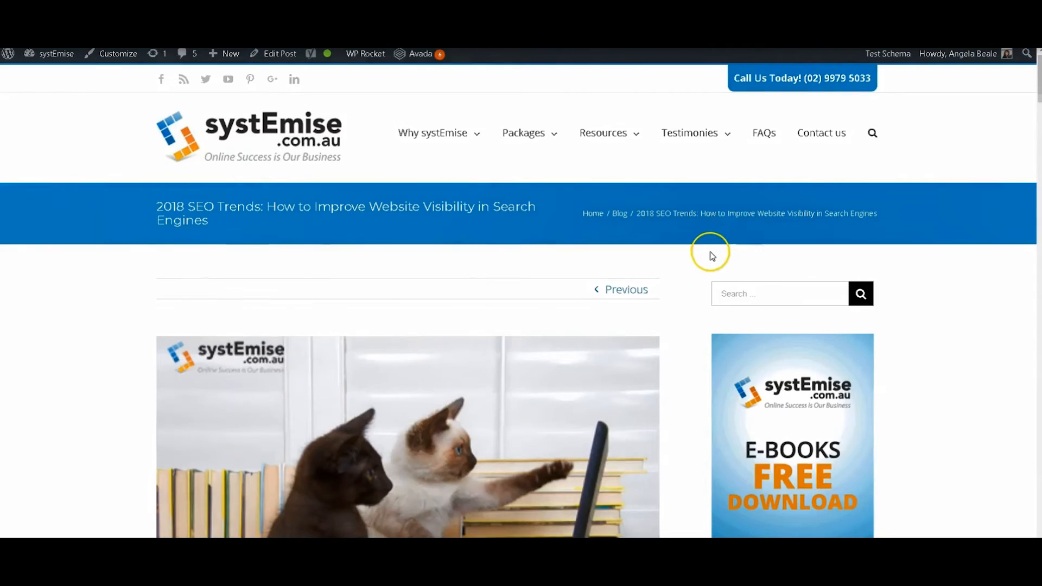
Scroll through the rendered preview with trend headings, then return to the Edit Post editor.
scroll("down", 3)
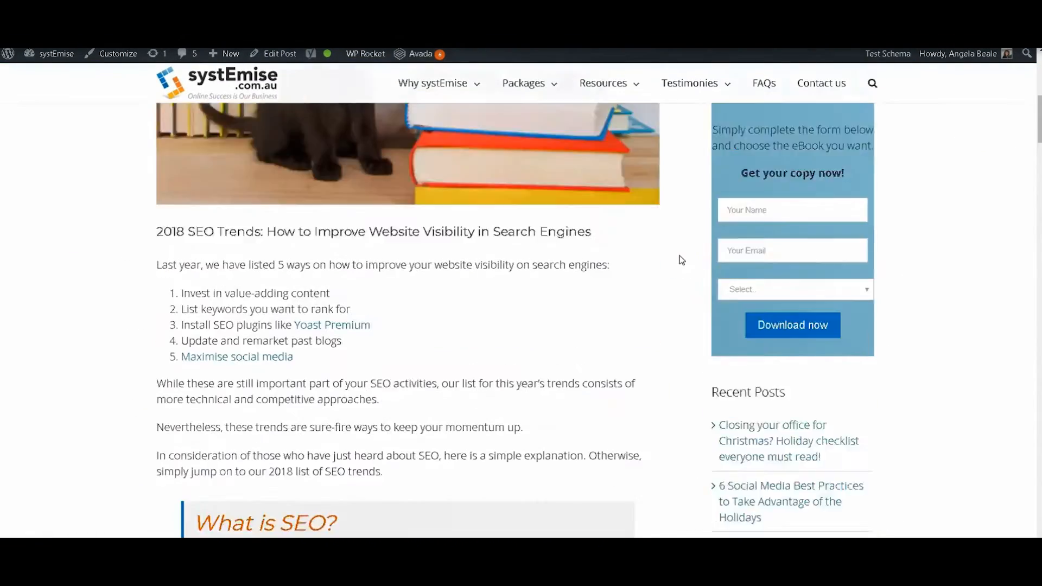
scroll("down", 3)
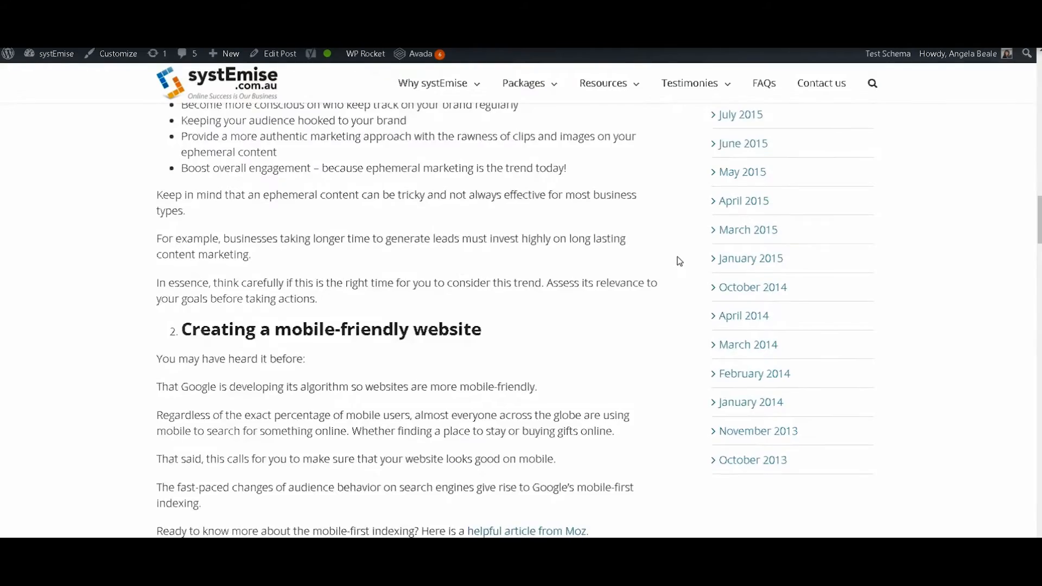
scroll("down", 3)
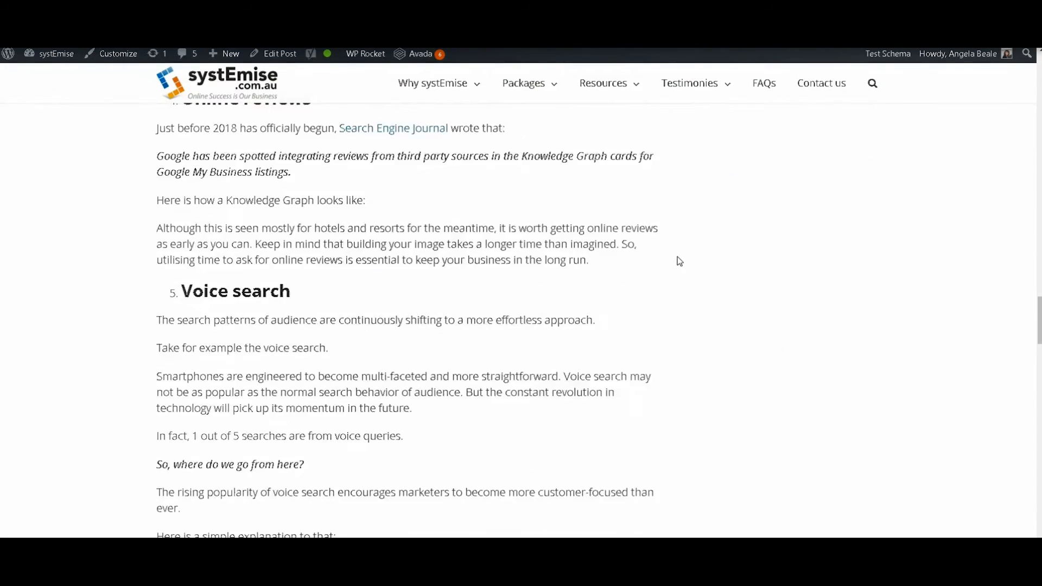
scroll("down", 3)
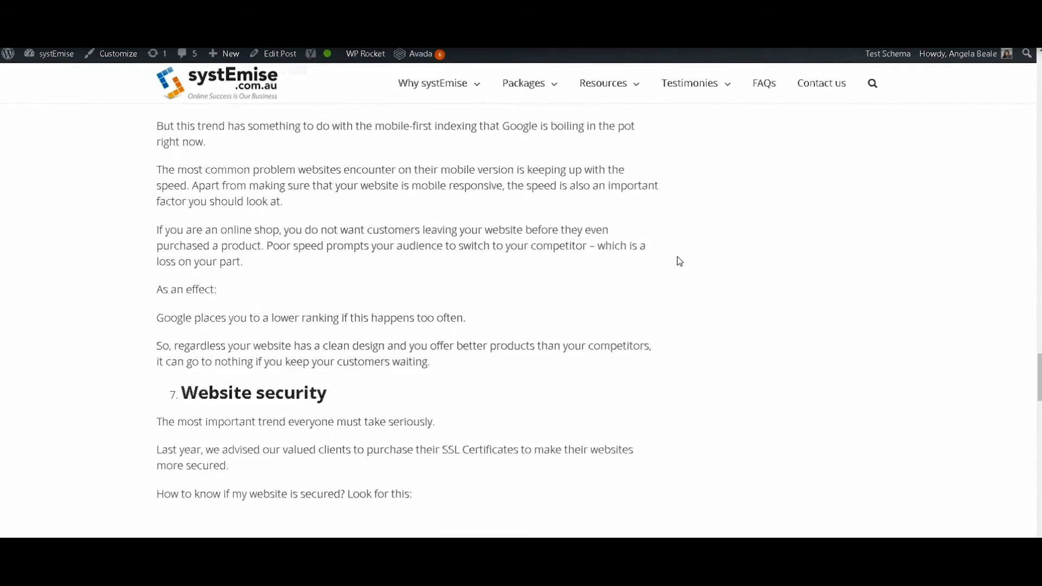
left_click(280, 53)
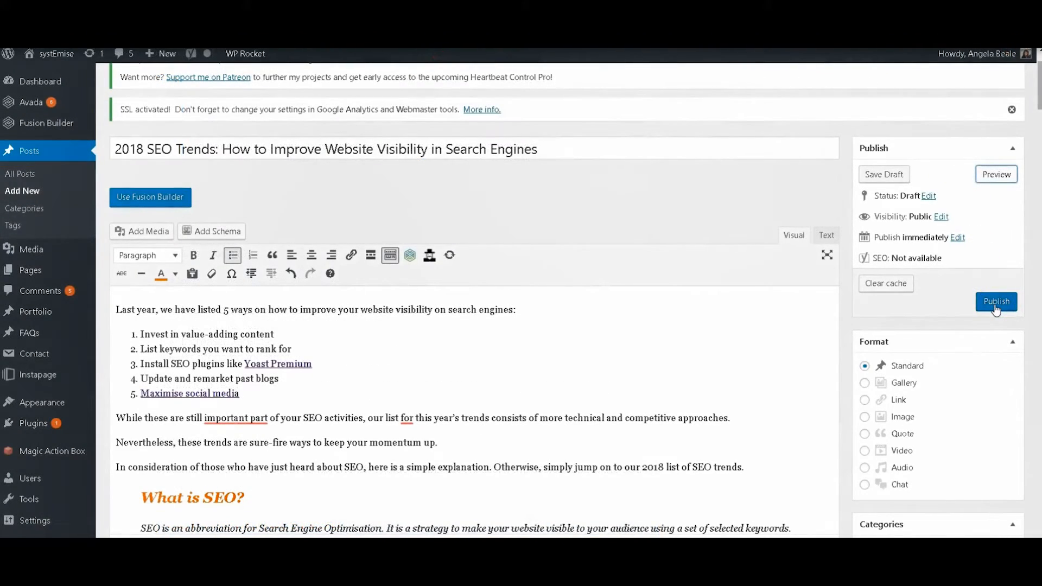
Publish the post so it goes live and appears under Recent Posts.
left_click(996, 302)
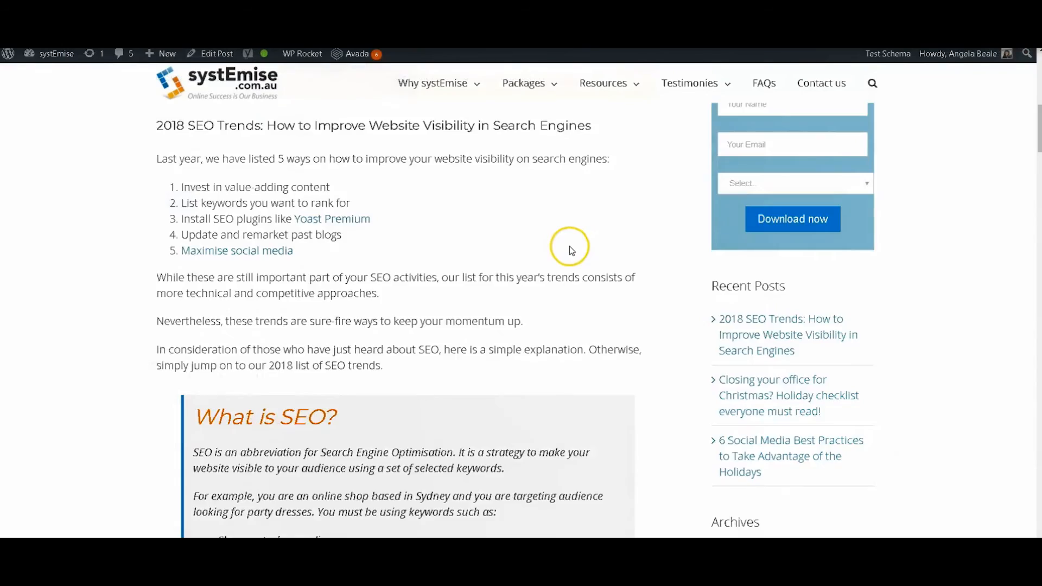
scroll("down", 3)
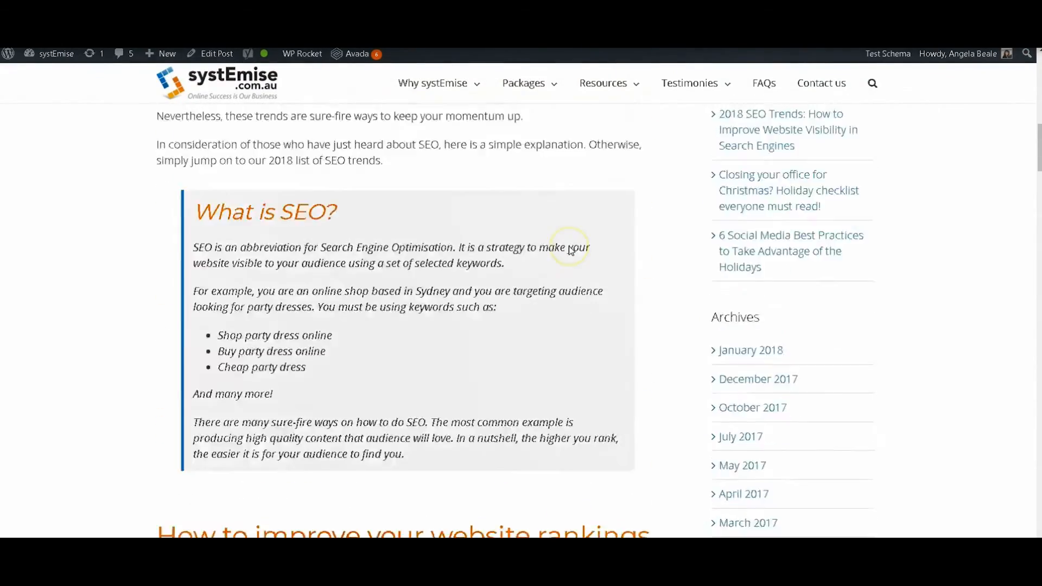